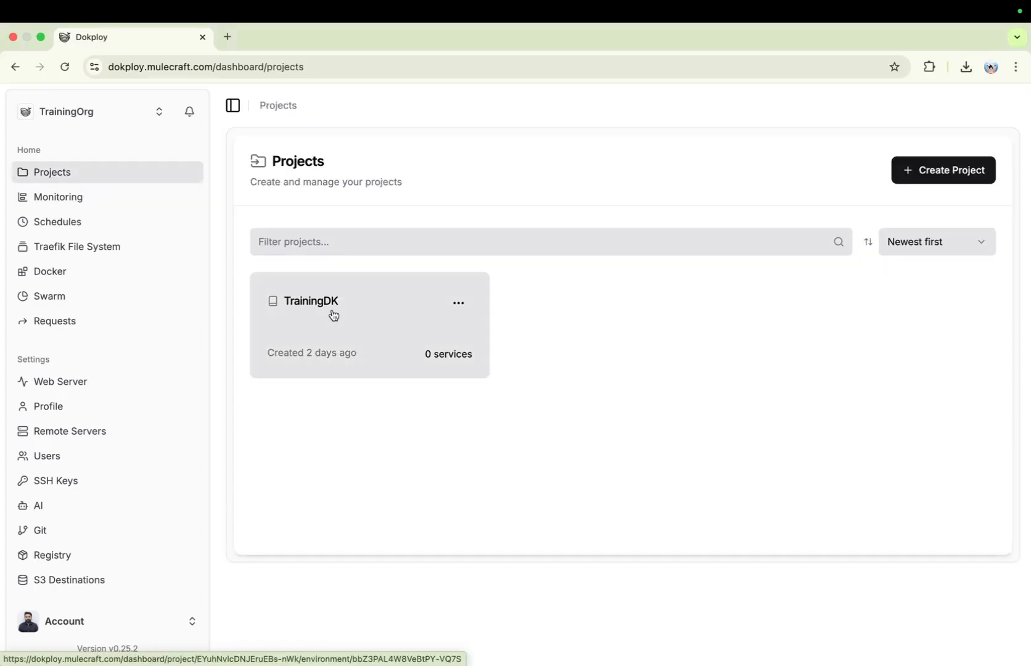
mouse_move(329, 352)
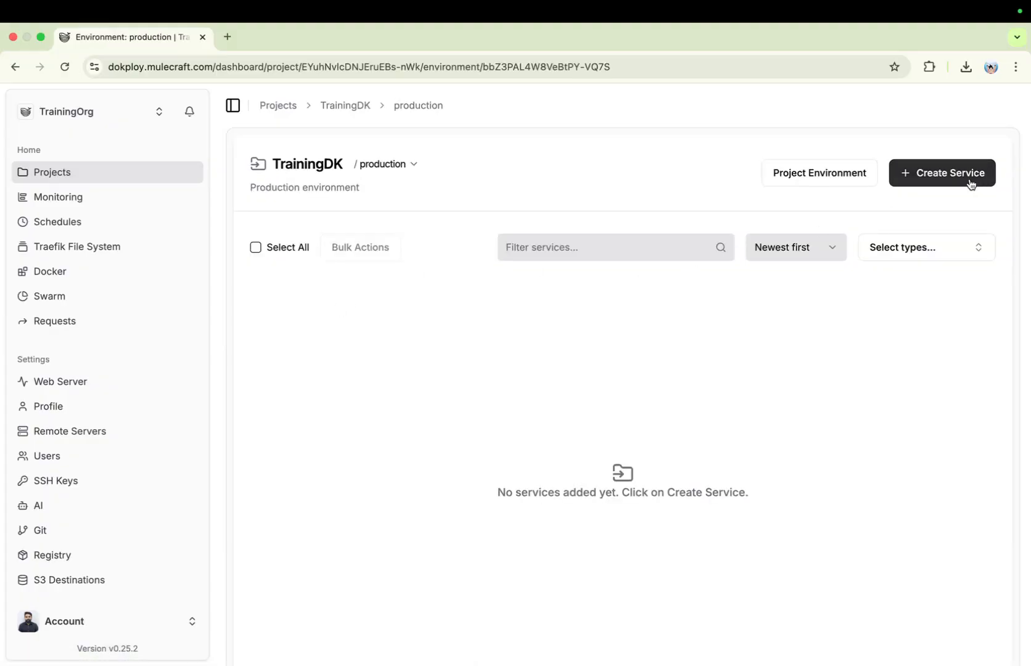
mouse_move(944, 185)
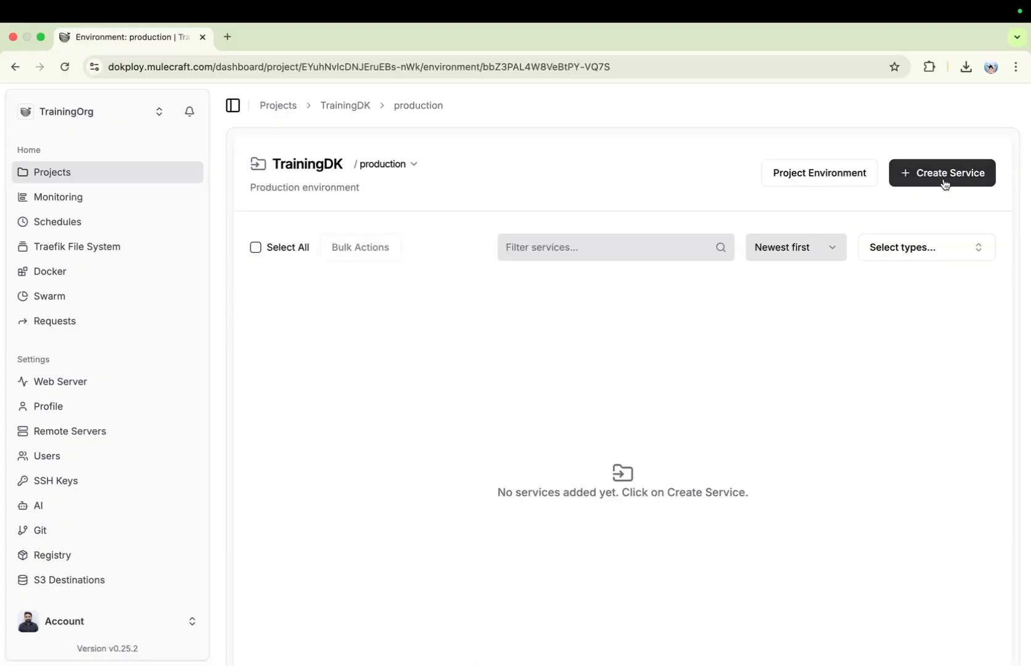
Step: Bring up the service-type choices in TrainingDK's production environment
left_click(942, 173)
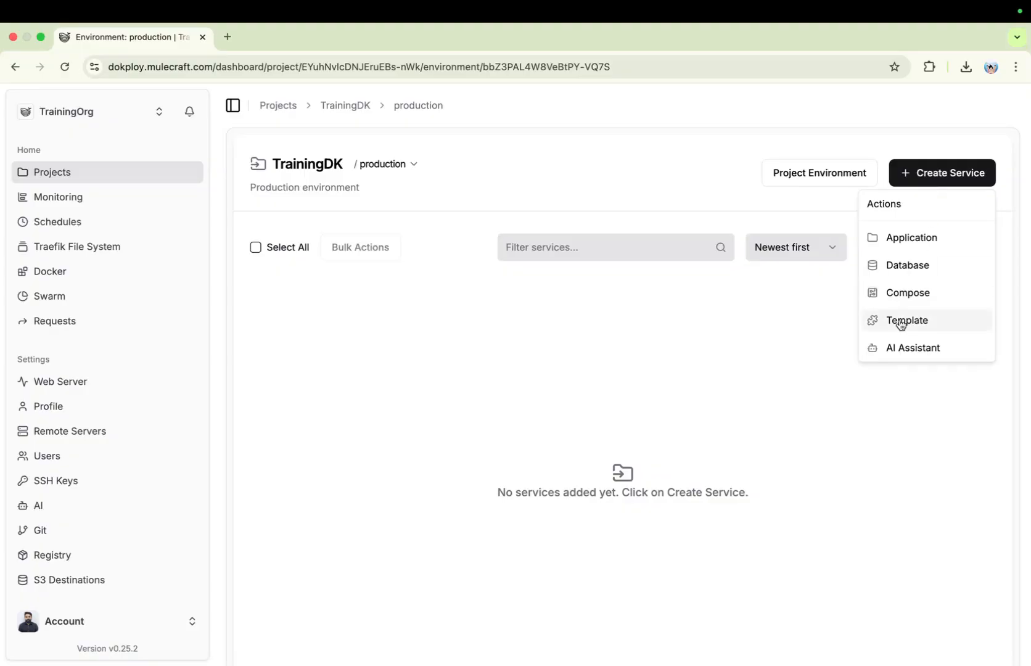
Step: Open the template catalog and search it for N8N
left_click(908, 320)
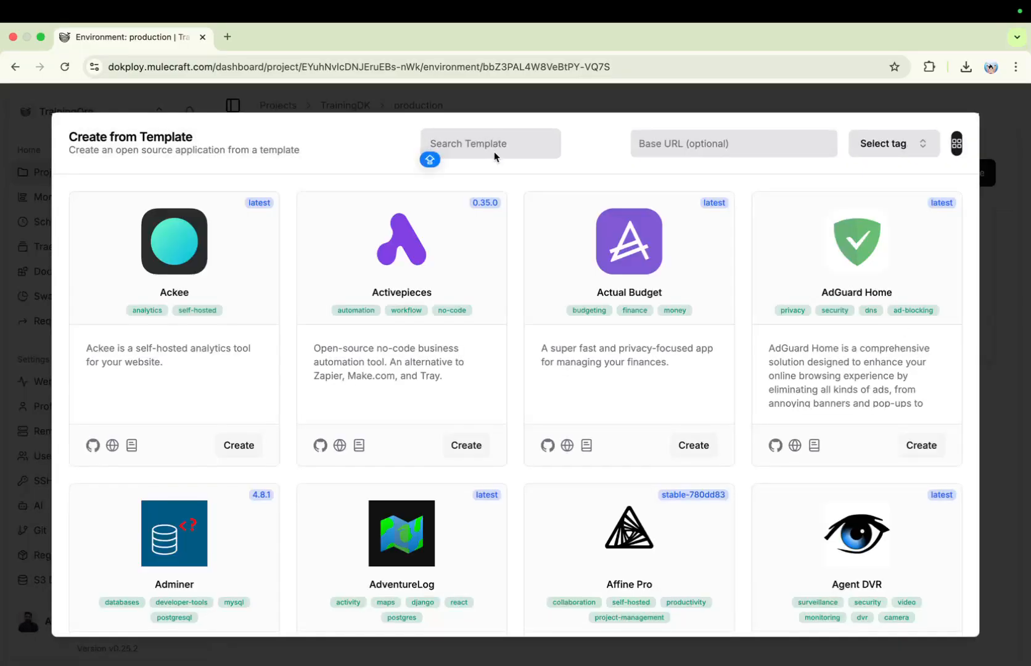
type("N8N")
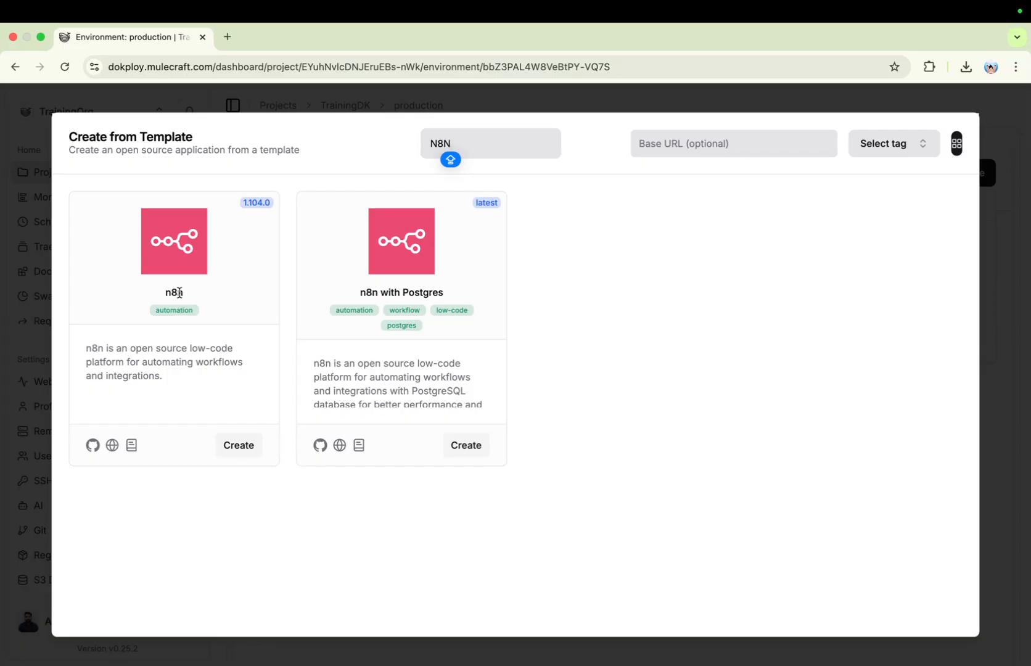
left_click(490, 143)
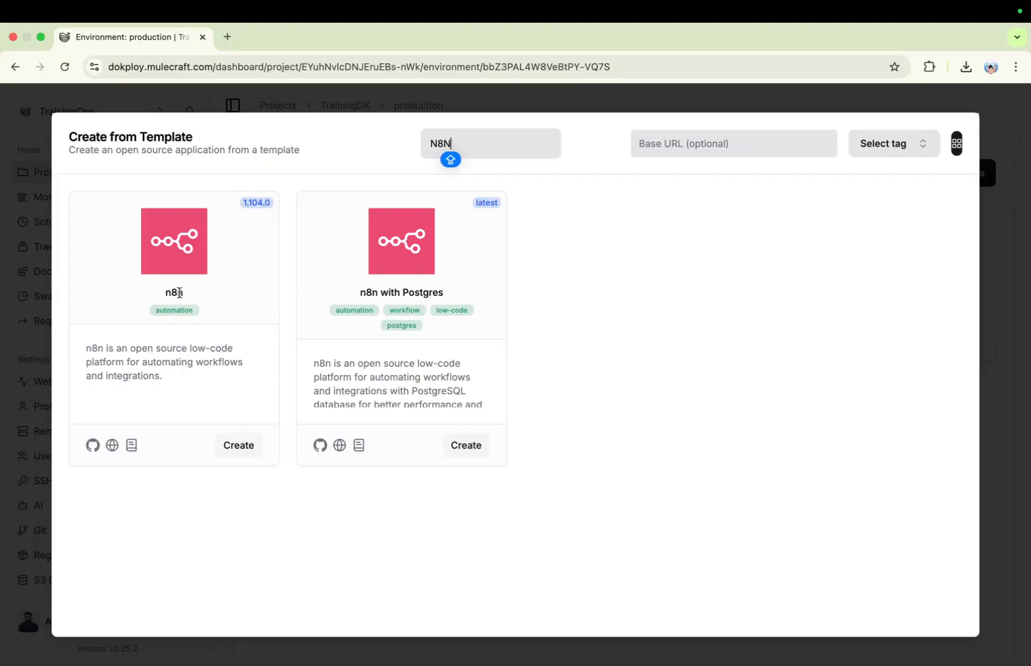
mouse_move(191, 297)
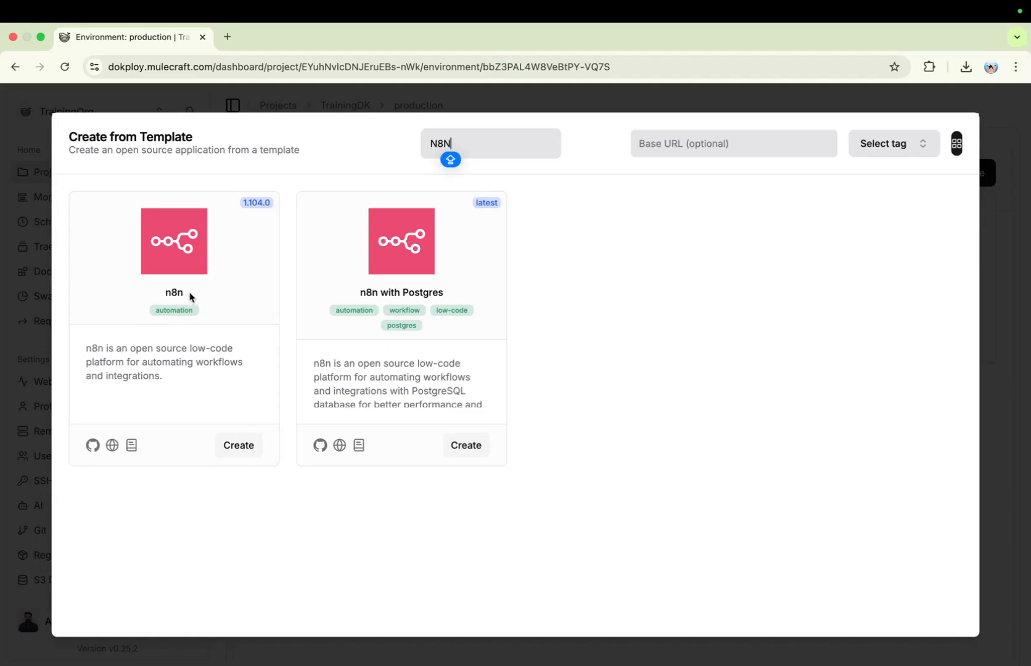
Step: Create a service from the plain n8n template and confirm adding it
left_click(239, 445)
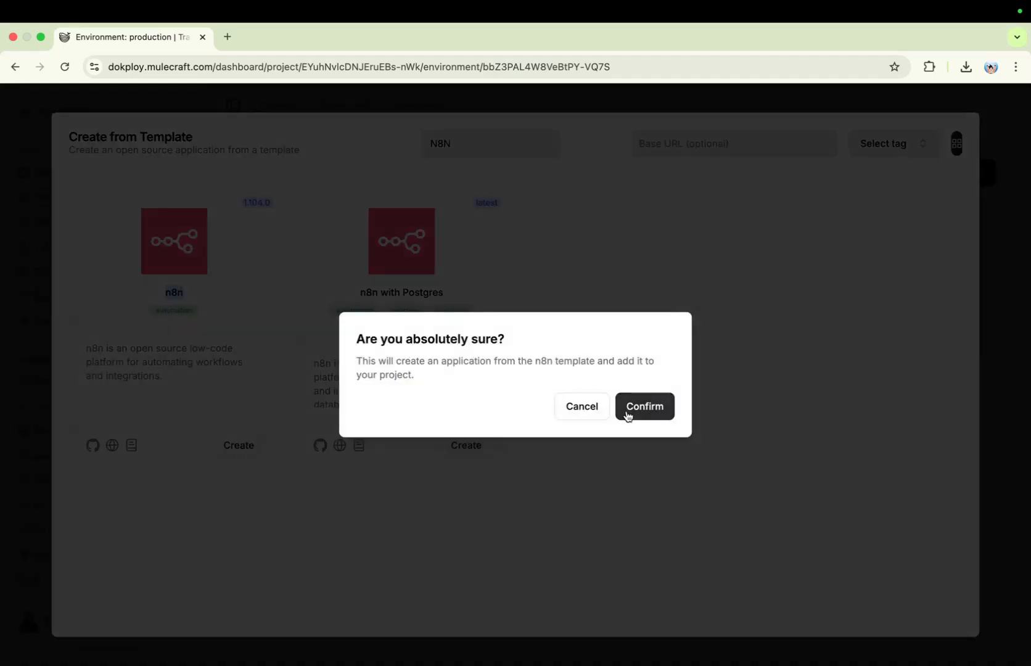
left_click(644, 406)
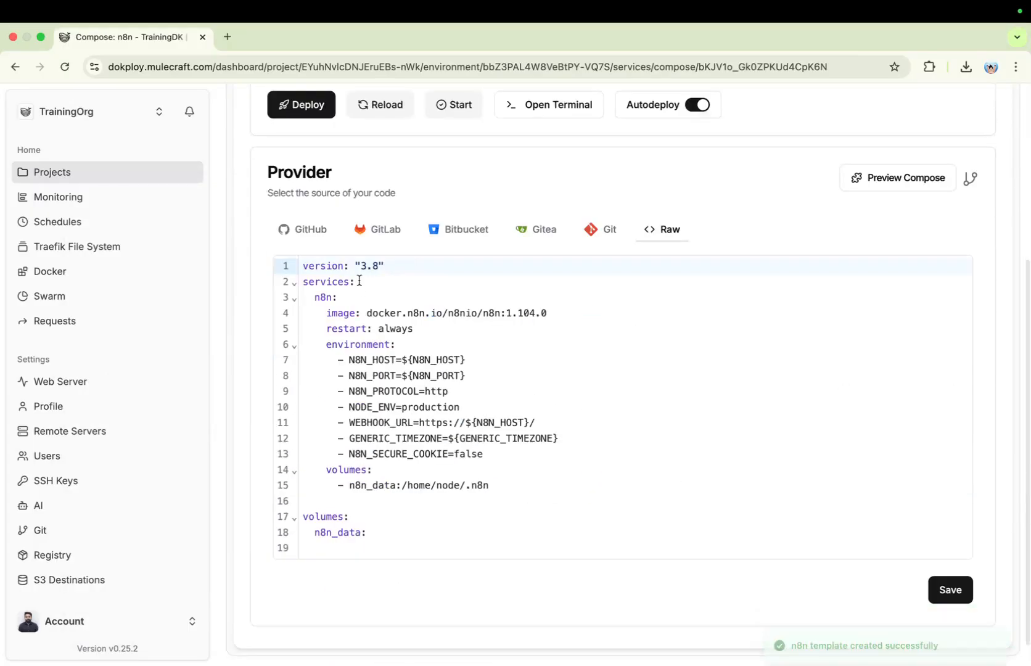
Step: Change the n8n image tag from 1.104.0 to latest, save, and deploy
scroll("up", 3)
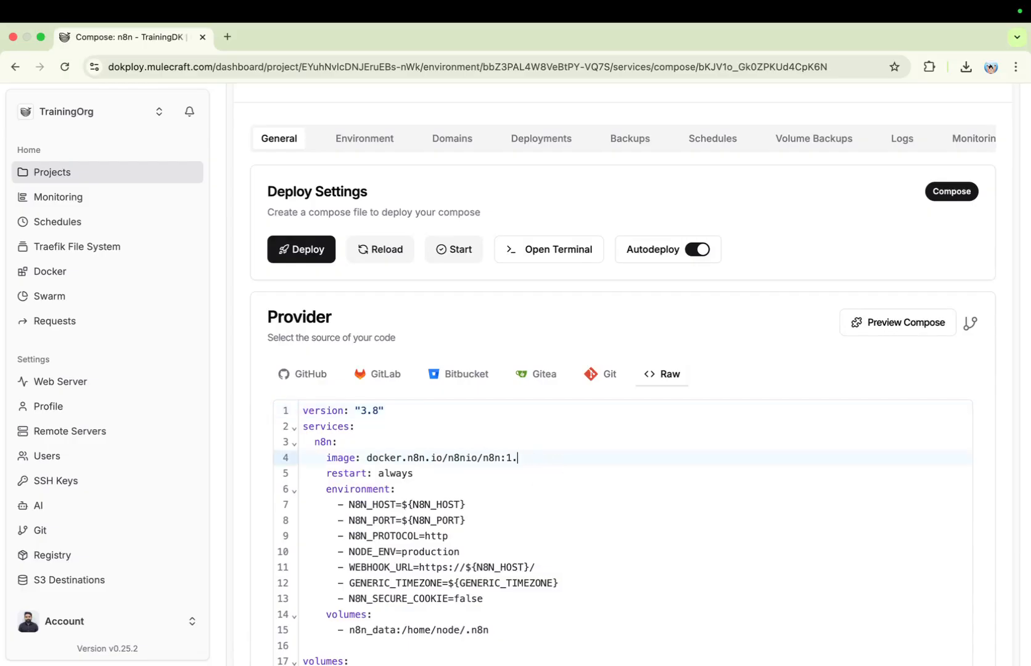
type("latest")
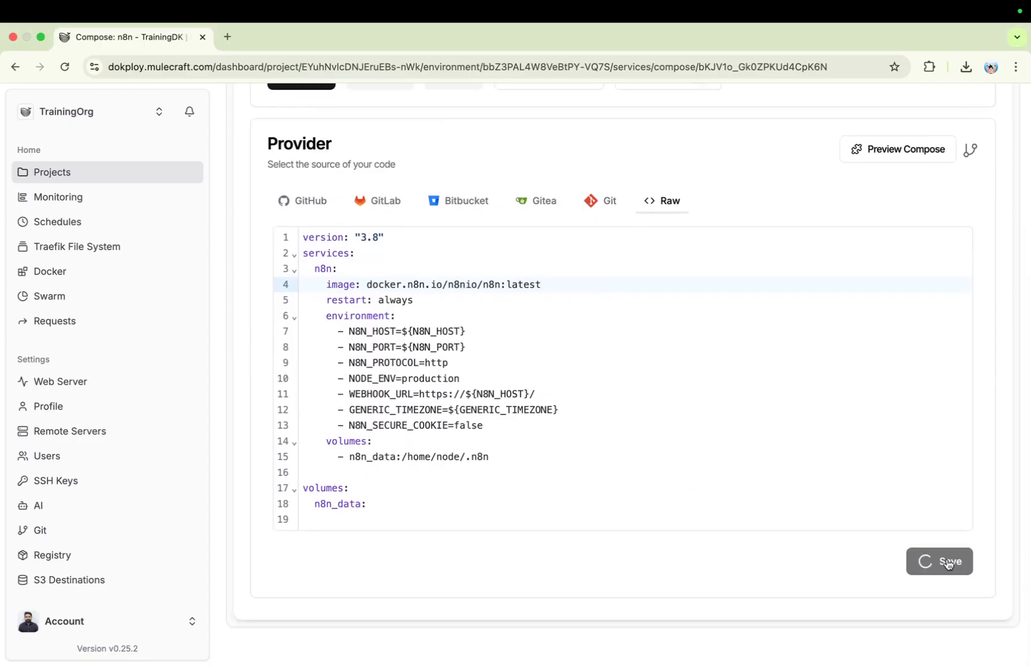
left_click(948, 561)
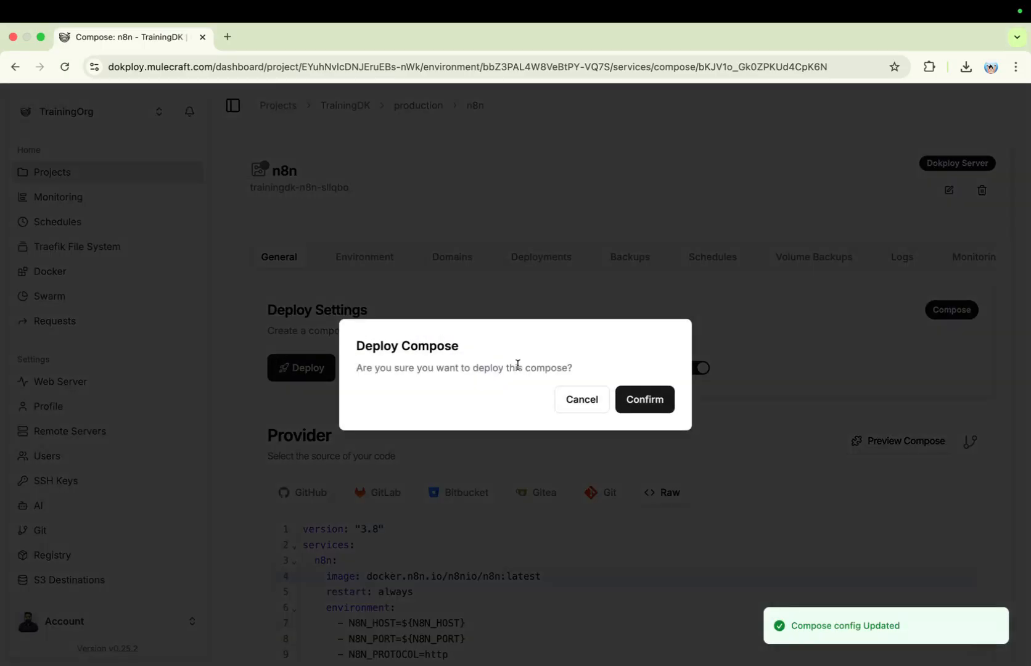
Step: Confirm the n8n compose deployment and review its log showing the container started
left_click(645, 399)
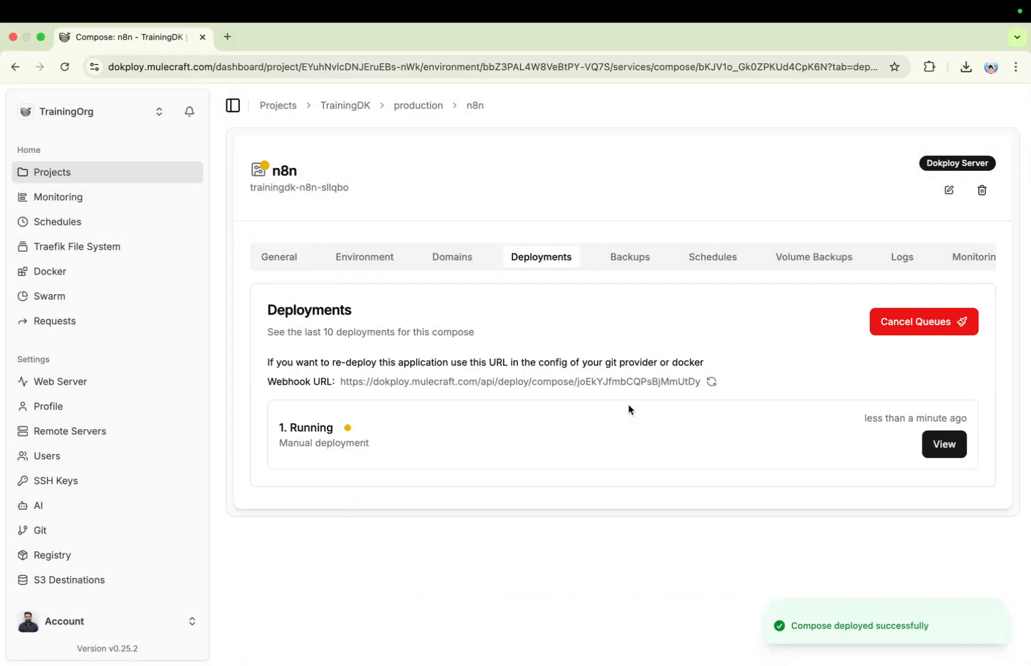
left_click(943, 444)
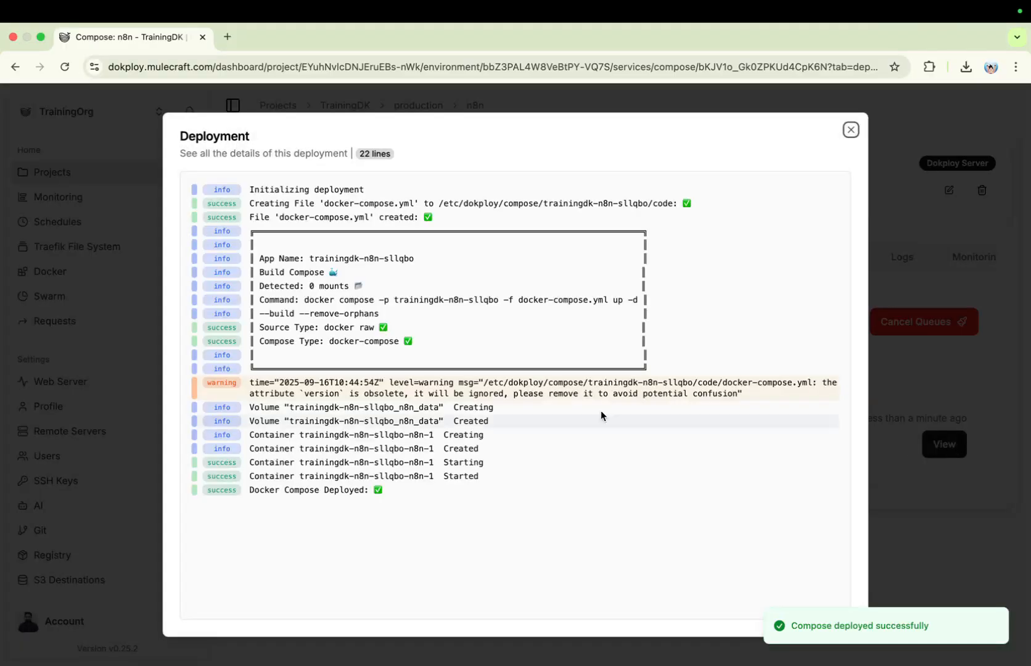
mouse_move(851, 129)
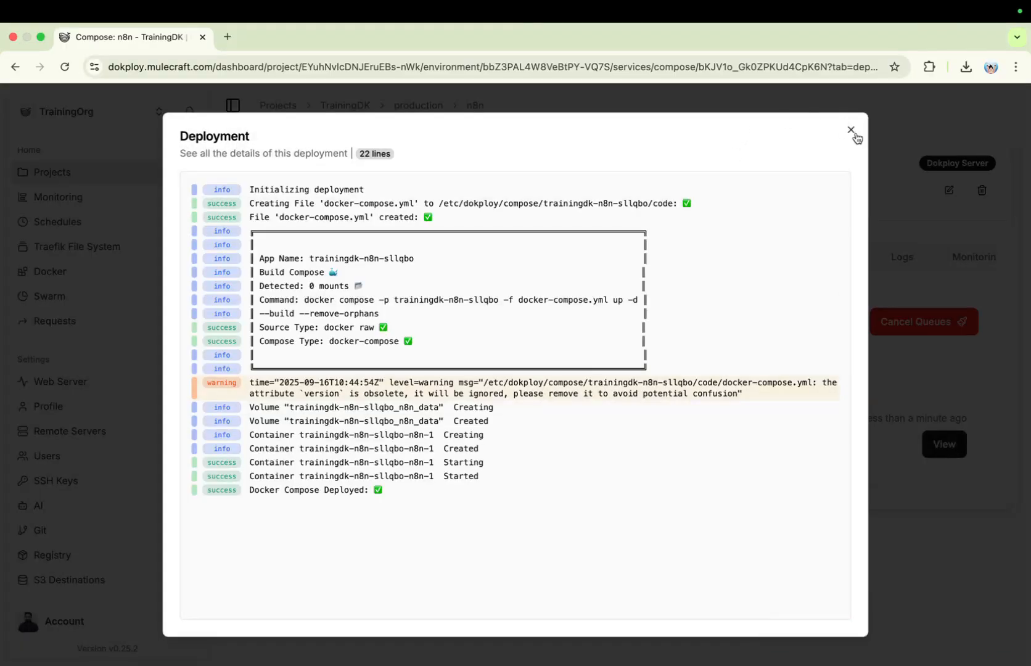
left_click(851, 130)
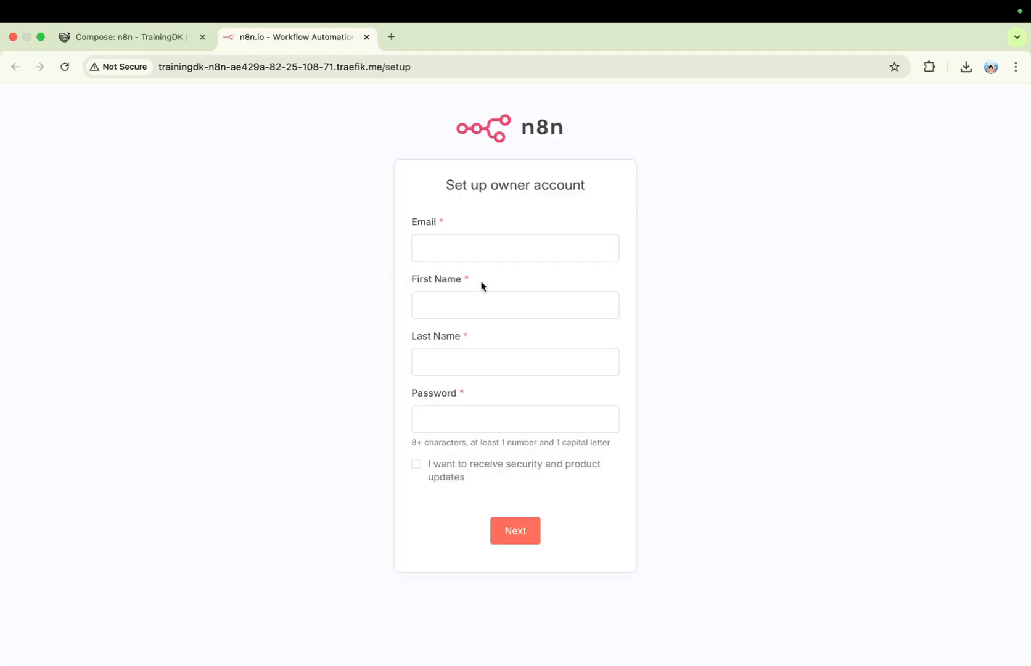
Step: Enter the owner's email, first and last name, and password, then submit
left_click(515, 305)
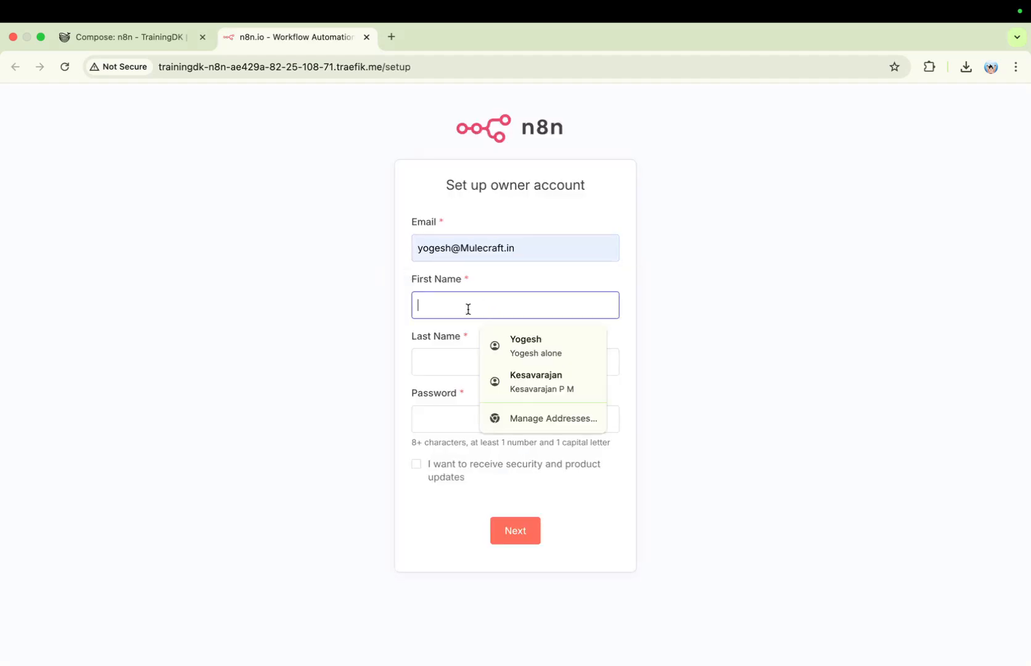
left_click(536, 346)
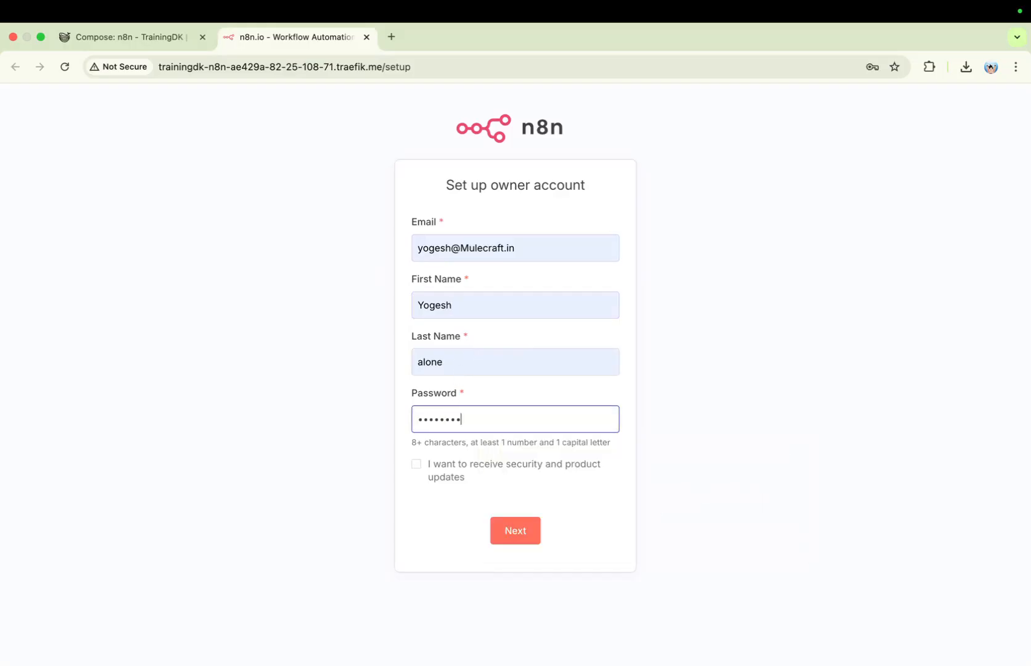
left_click(515, 531)
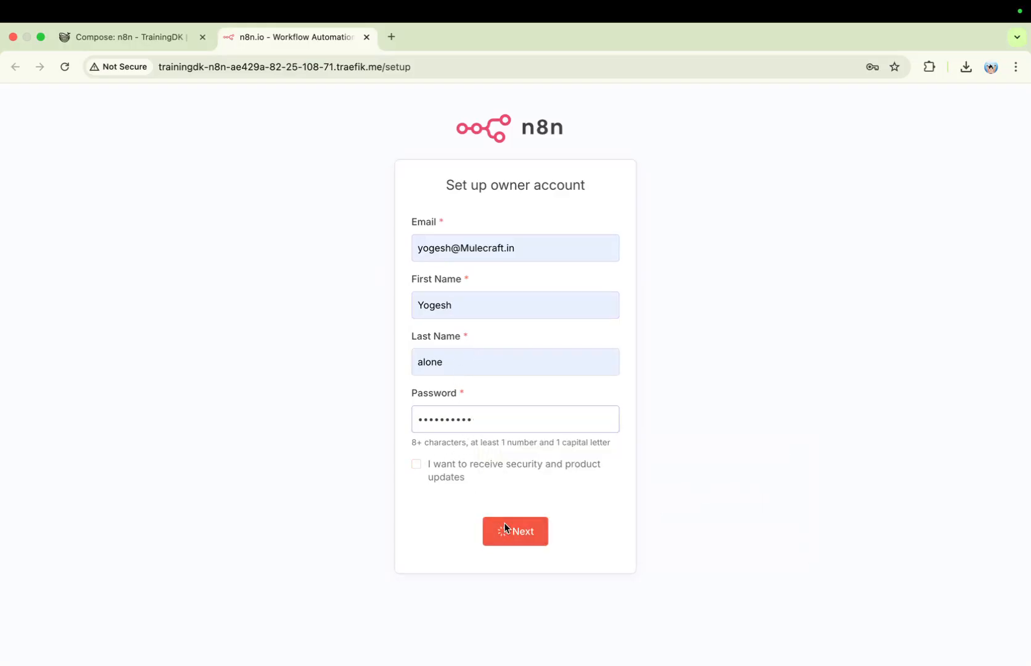
left_click(515, 532)
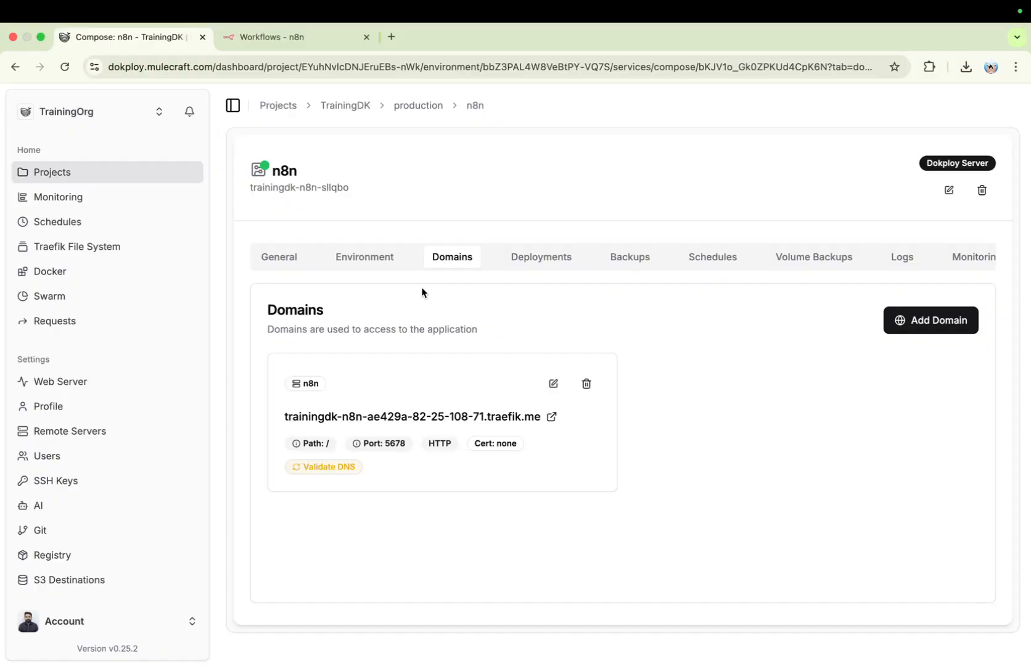
mouse_move(158, 183)
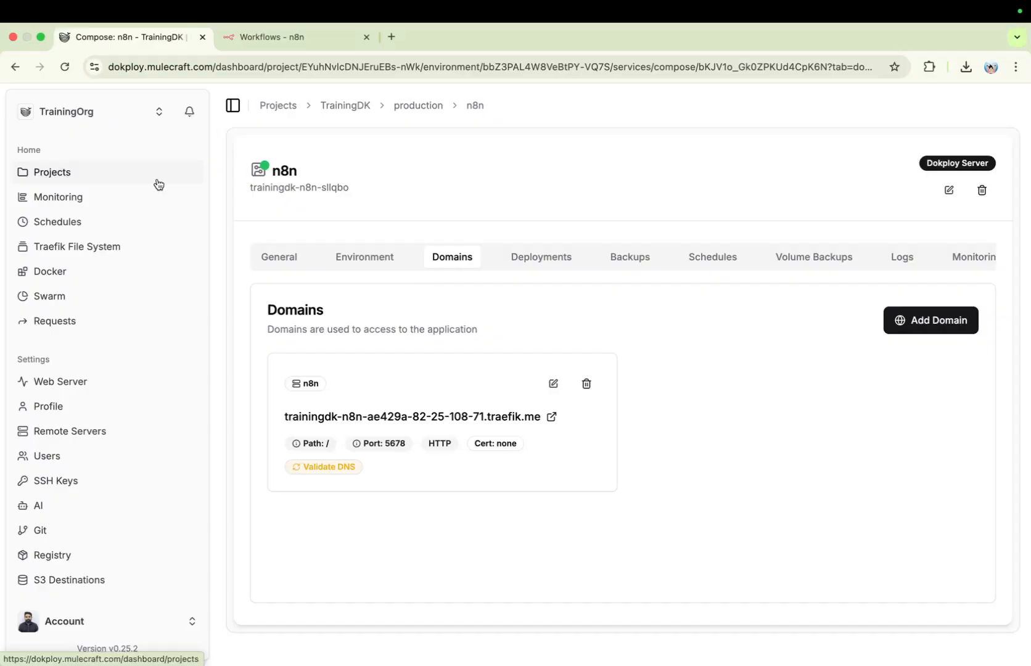